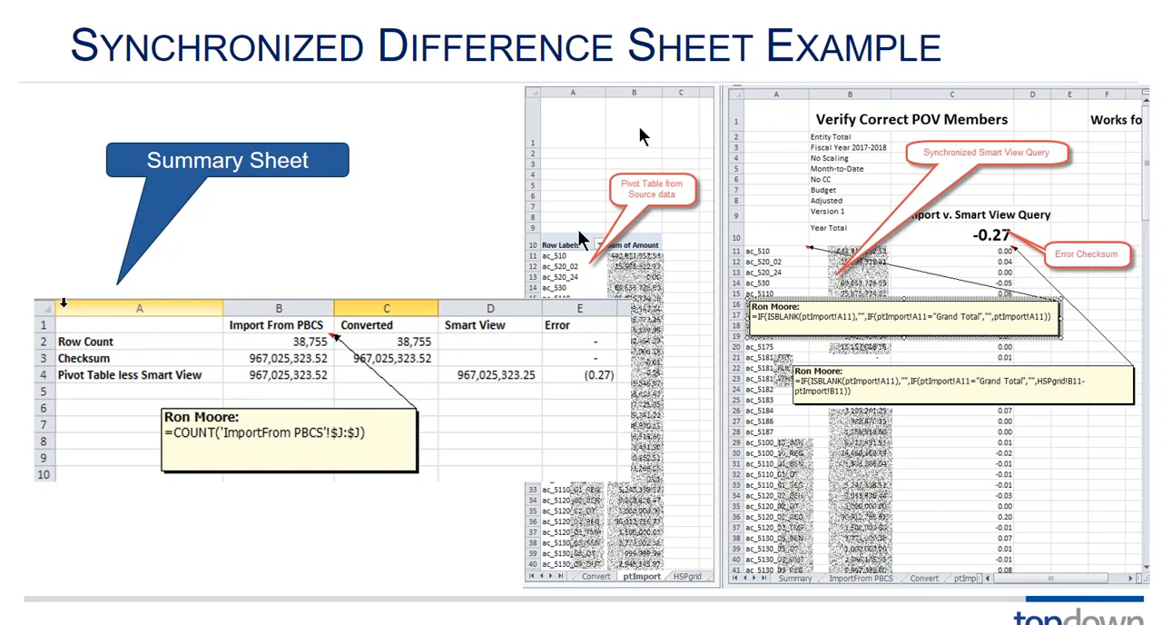
mouse_move(559, 269)
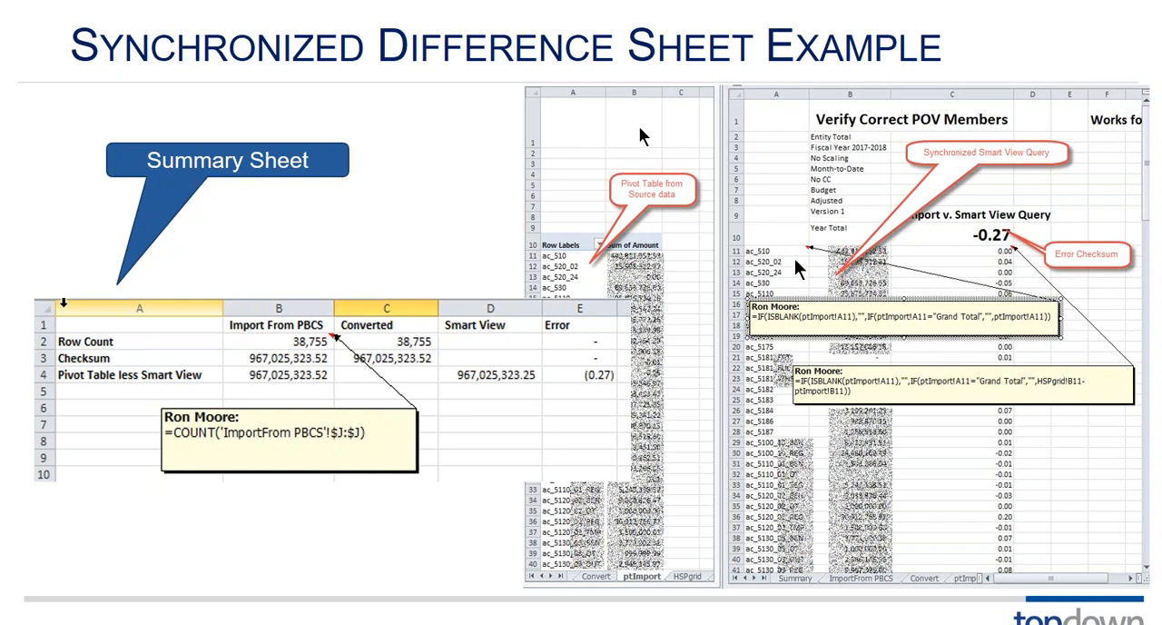
mouse_move(807, 257)
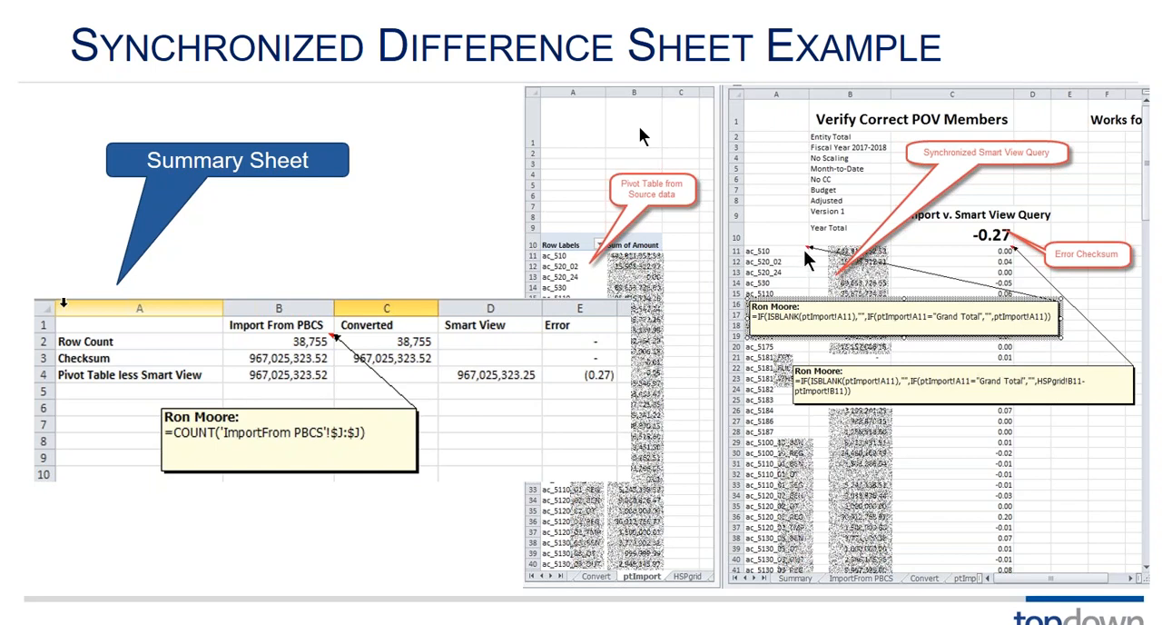
mouse_move(780, 262)
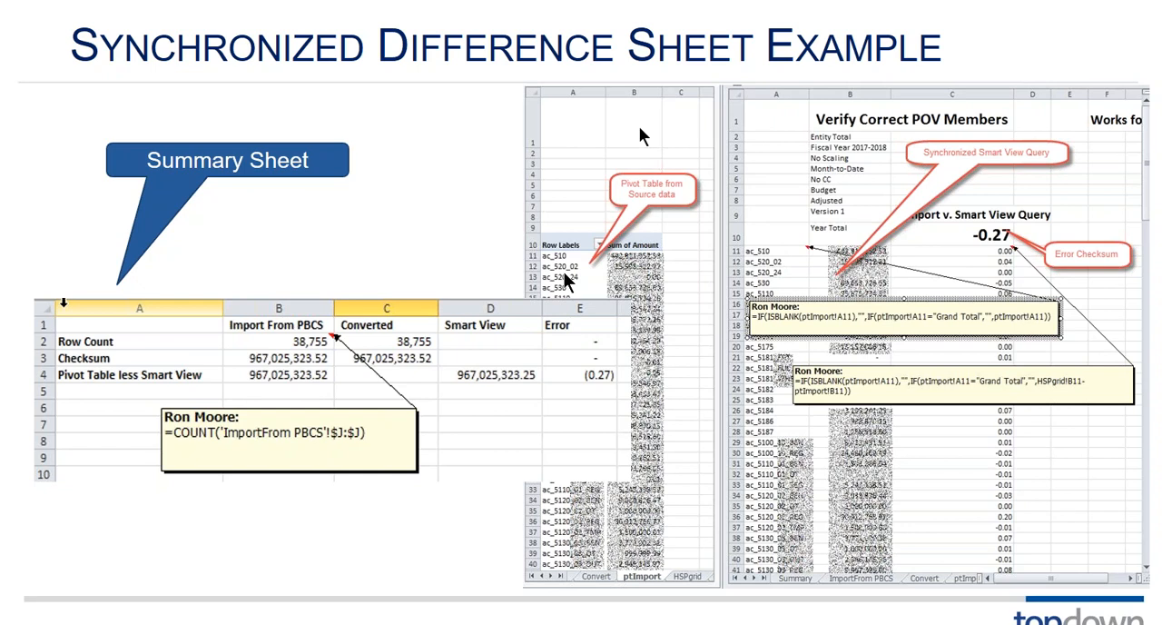
mouse_move(886, 353)
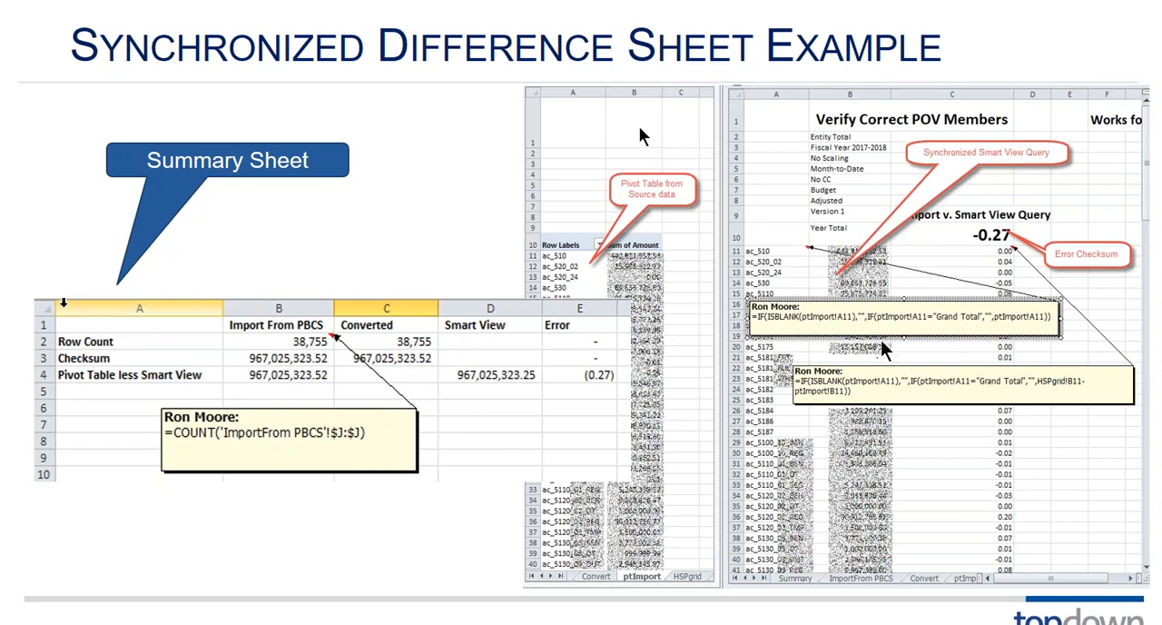
mouse_move(597, 307)
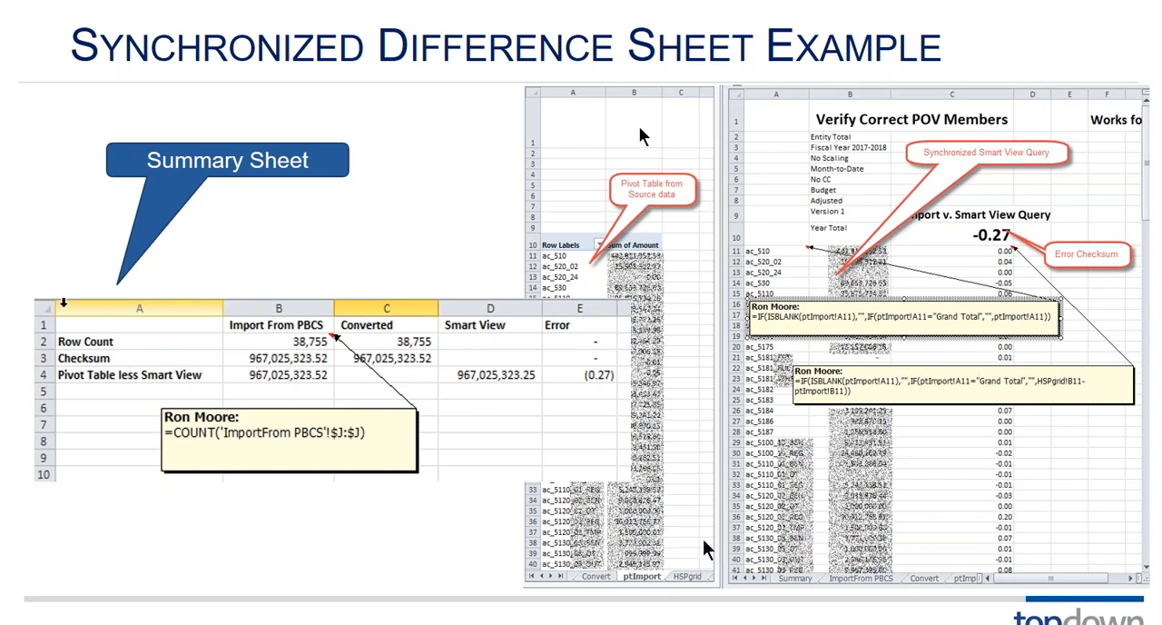
mouse_move(1010, 276)
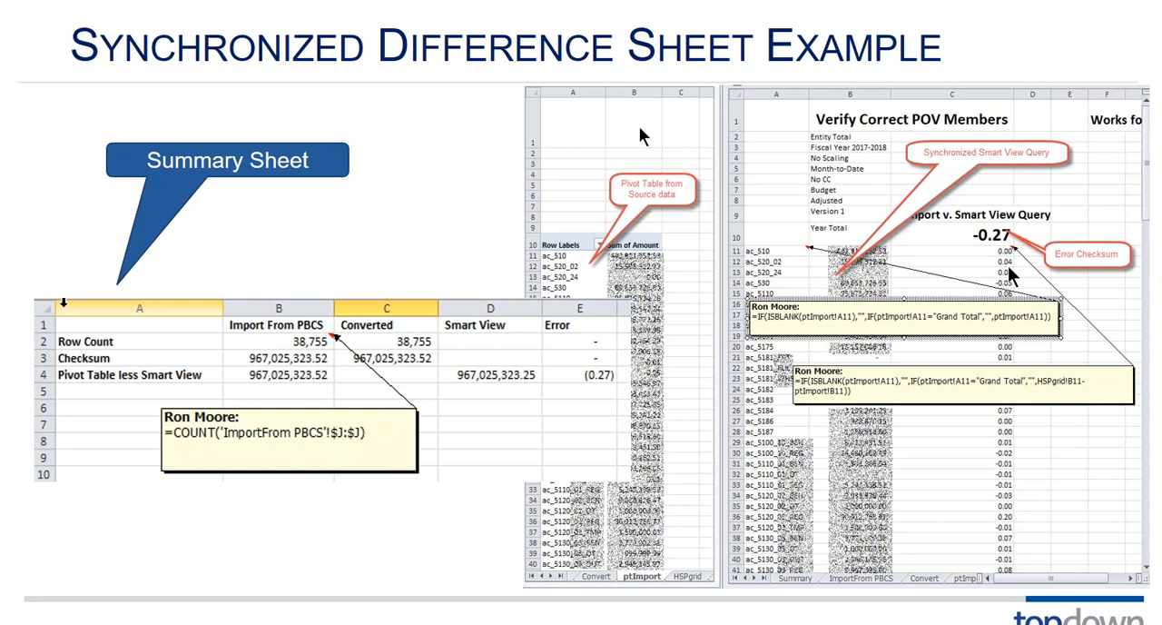
mouse_move(865, 274)
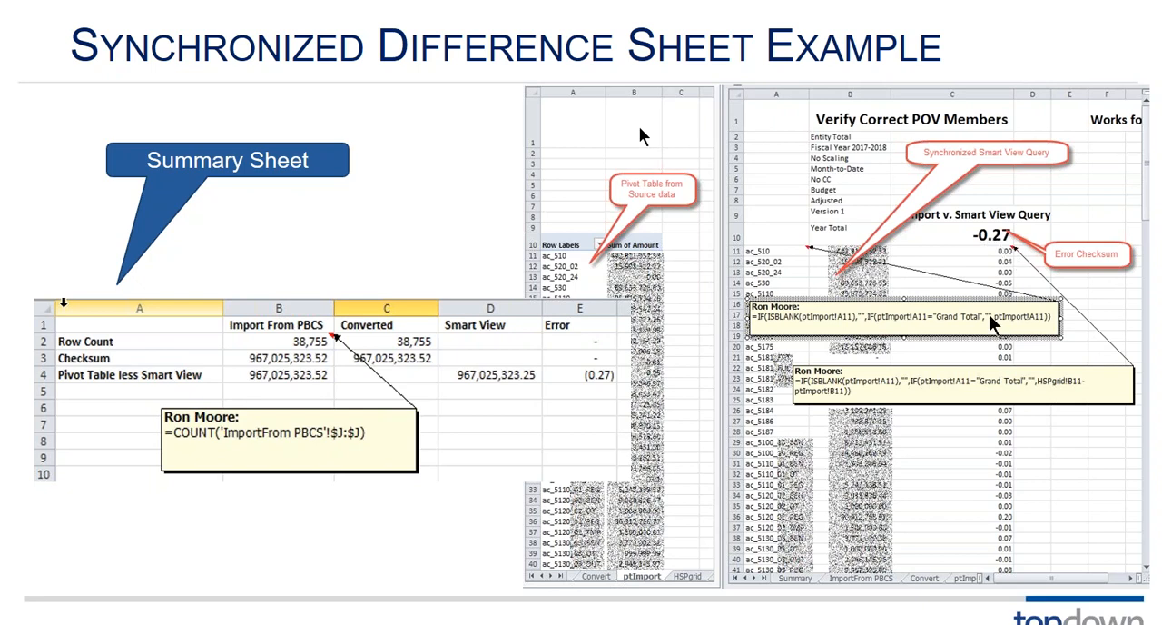
mouse_move(989, 559)
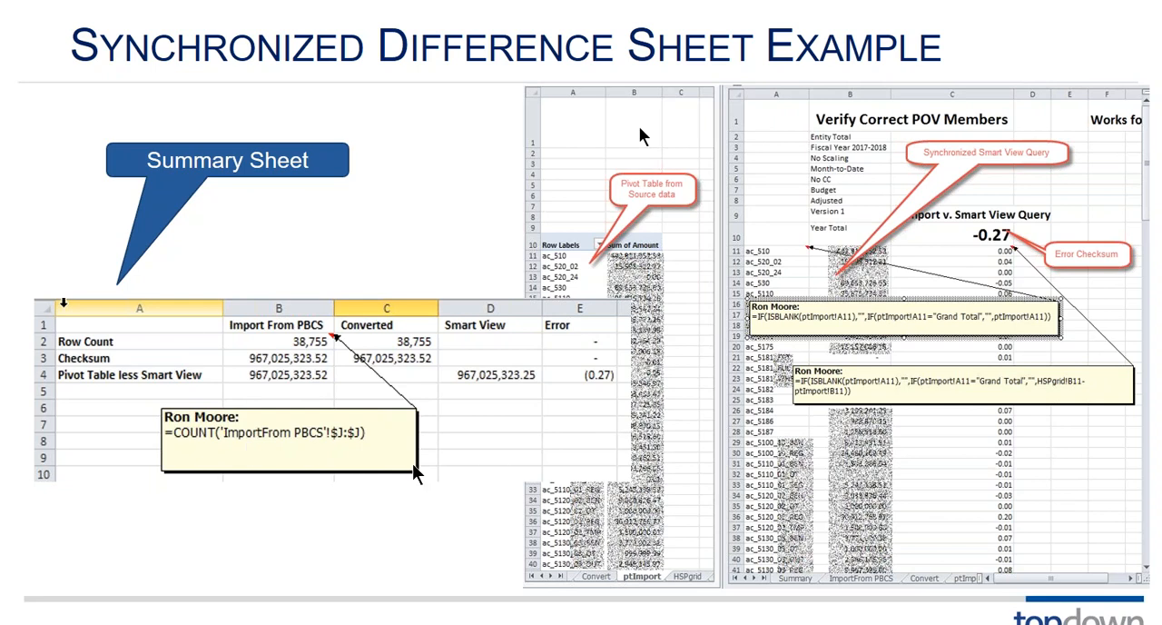
mouse_move(307, 443)
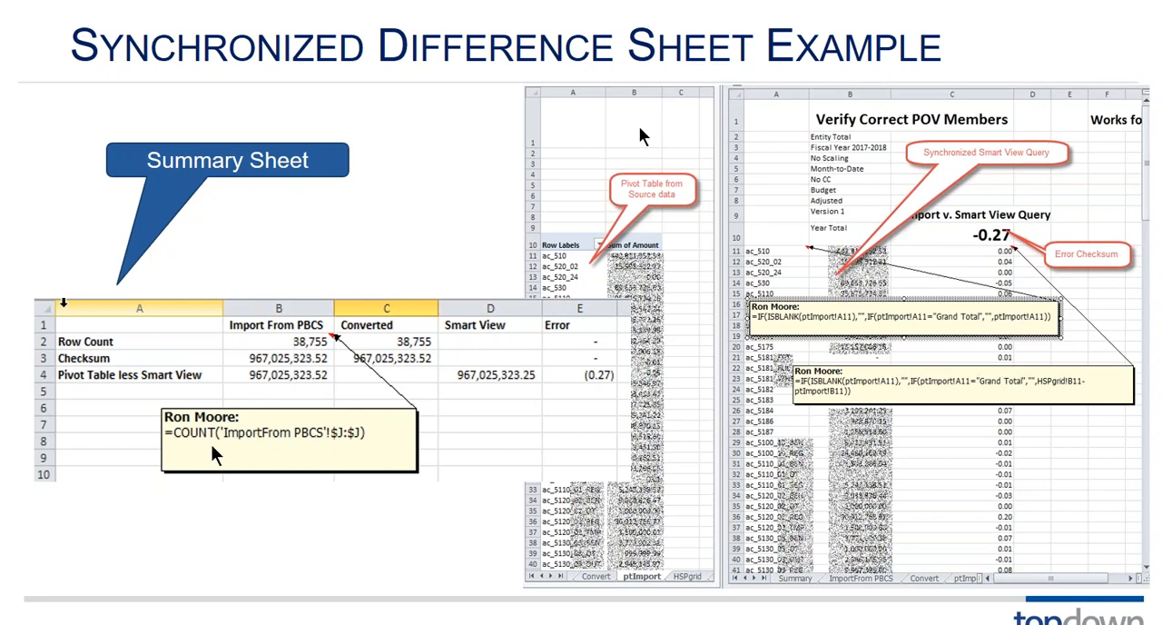
mouse_move(302, 443)
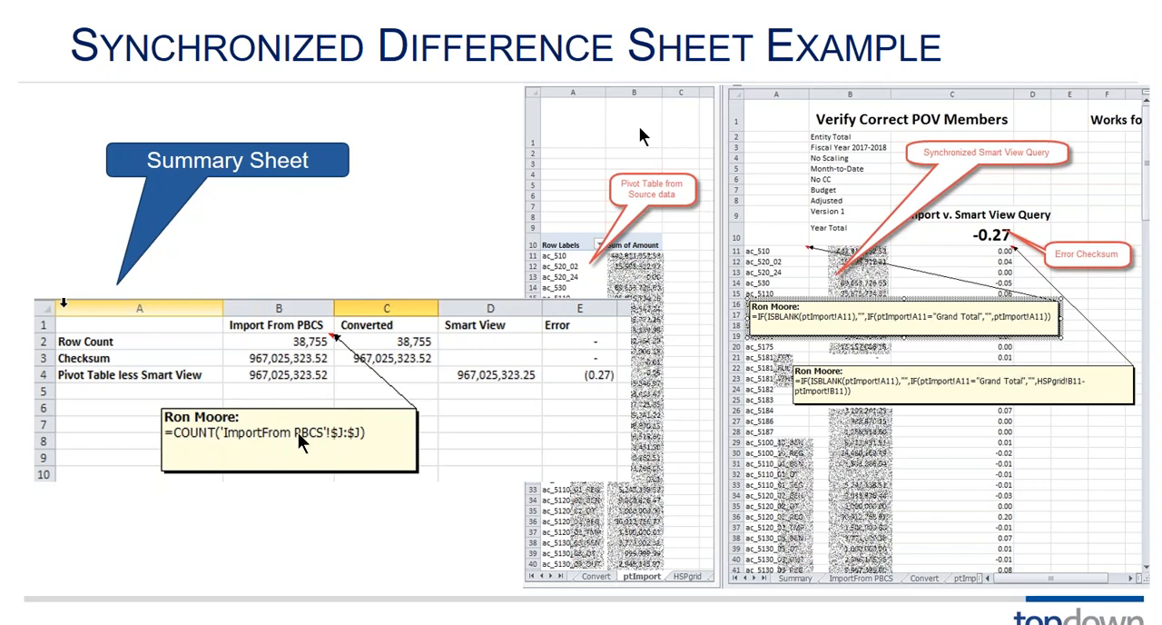
mouse_move(307, 454)
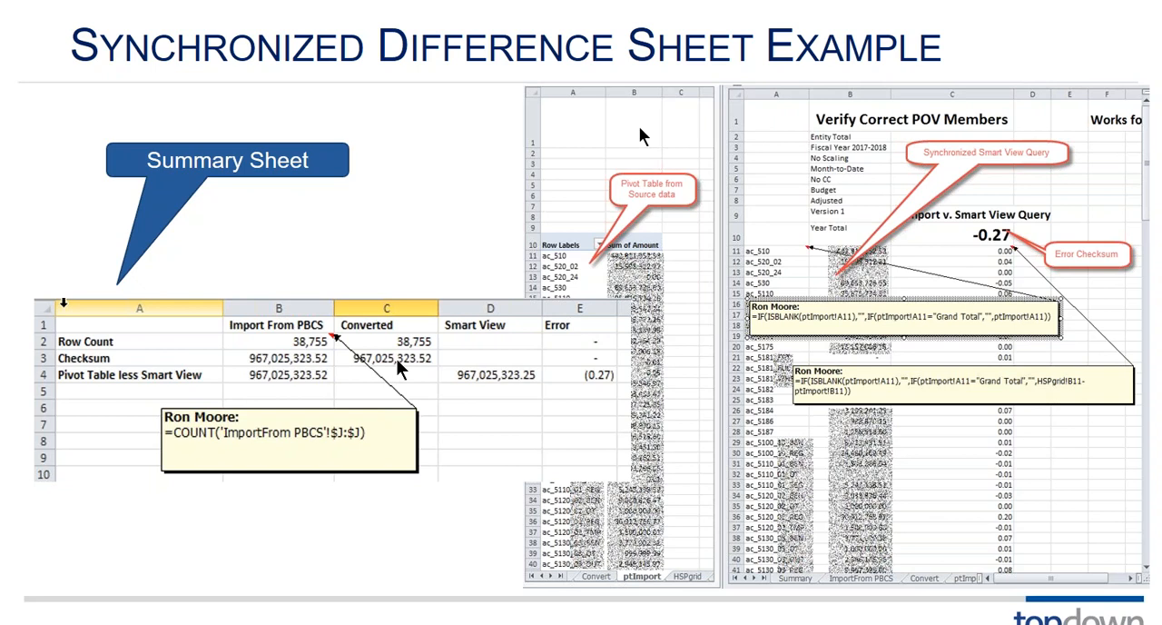
mouse_move(545, 618)
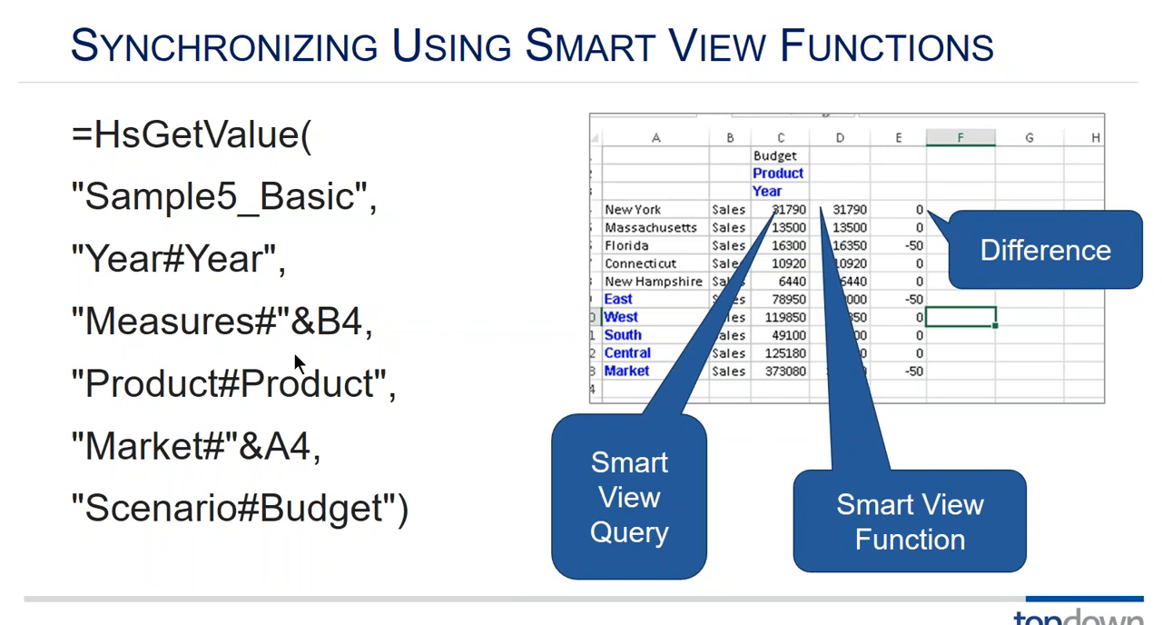
mouse_move(722, 218)
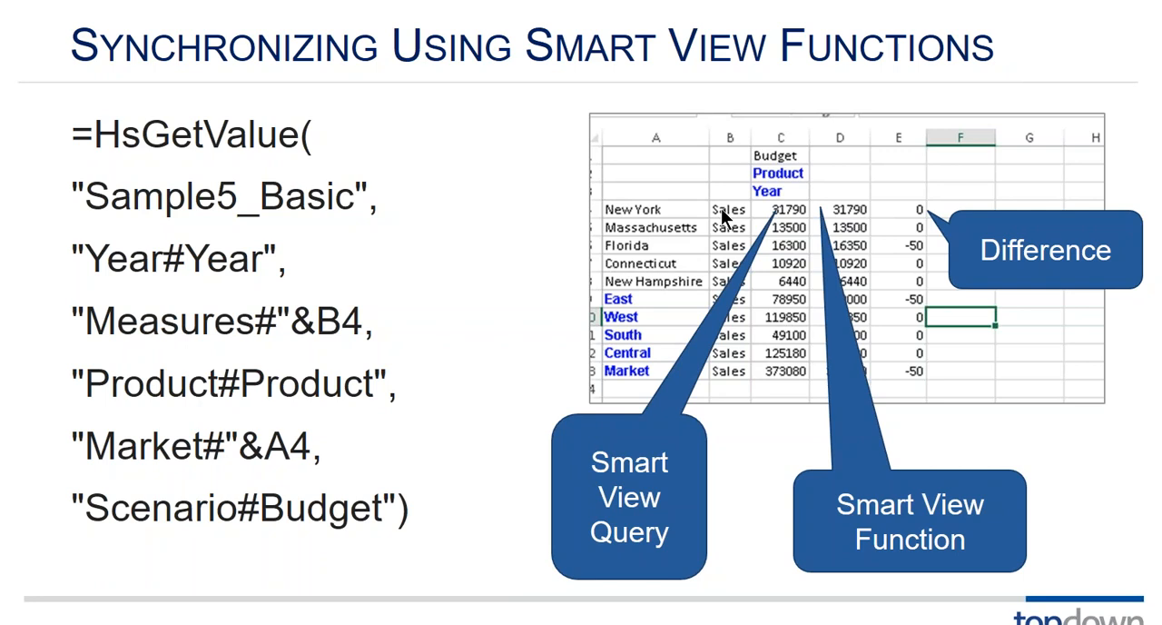
mouse_move(425, 458)
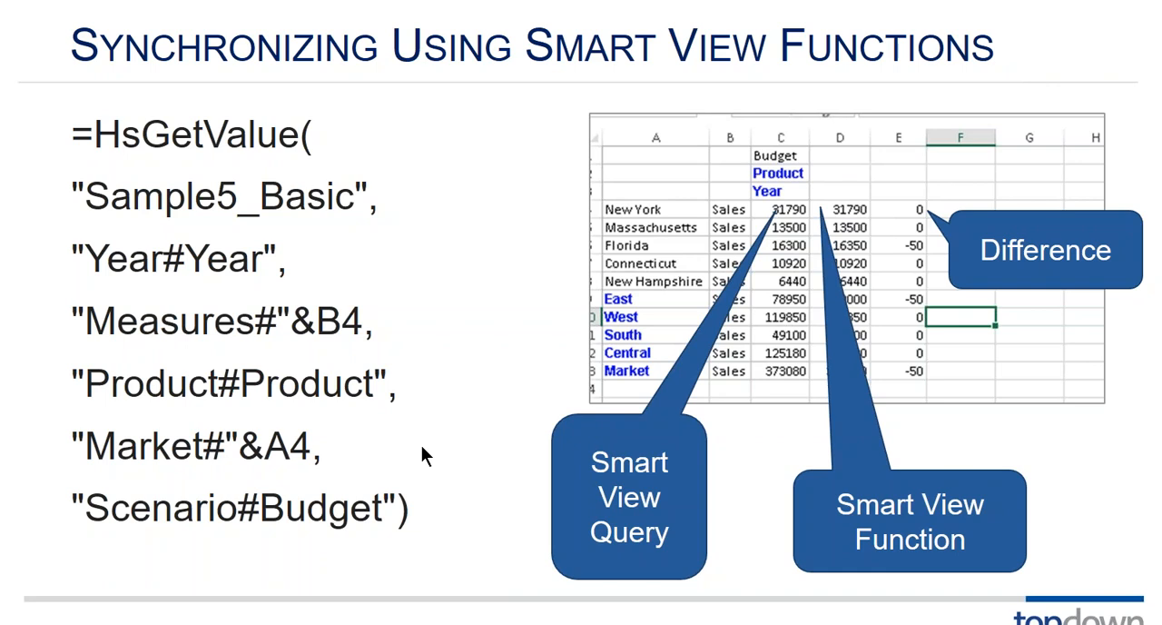
mouse_move(905, 316)
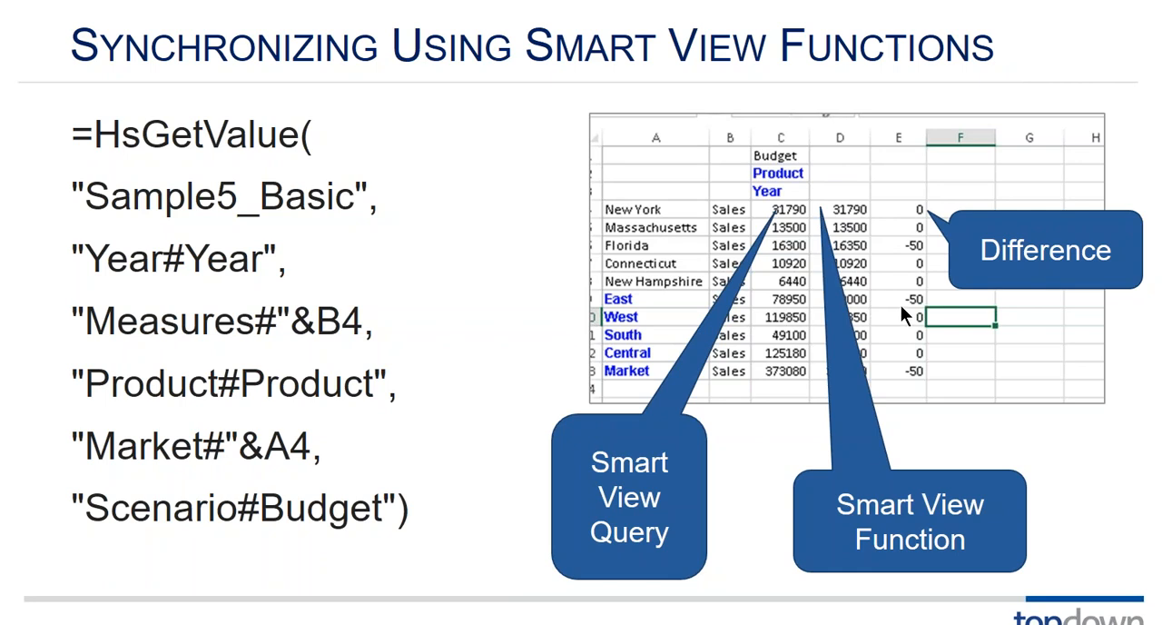
mouse_move(497, 530)
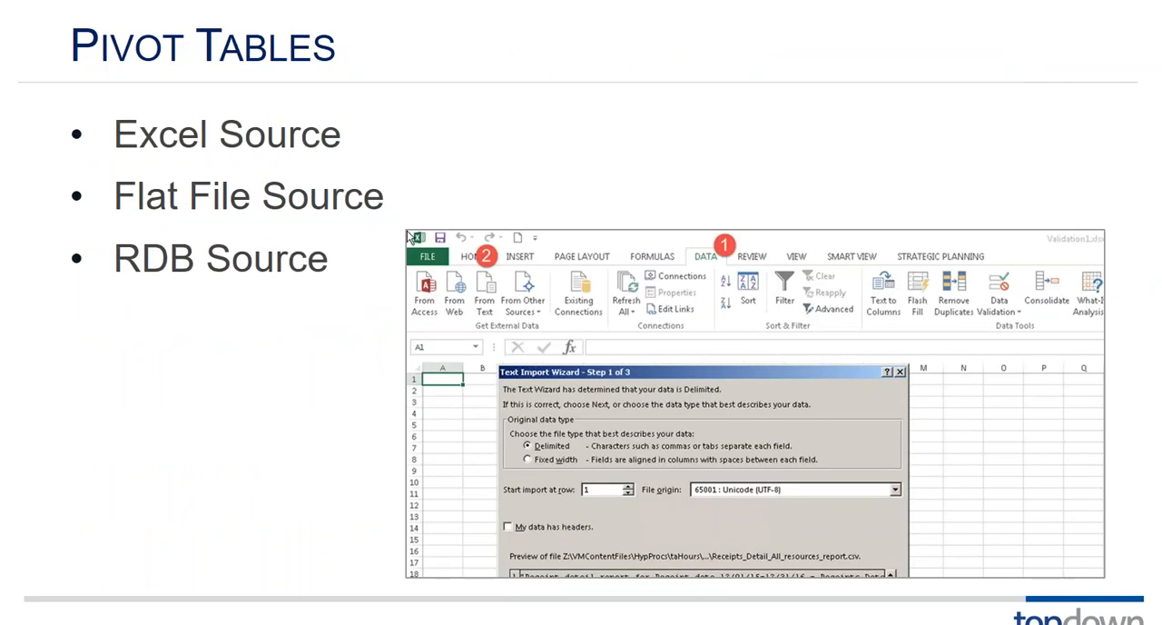
mouse_move(353, 137)
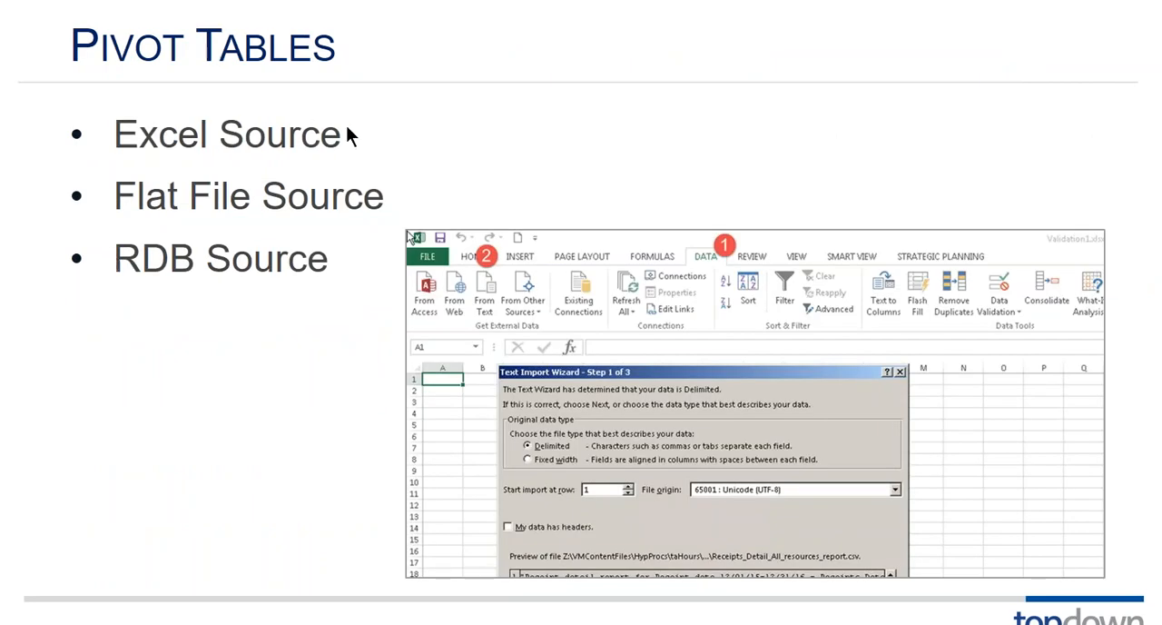
mouse_move(218, 154)
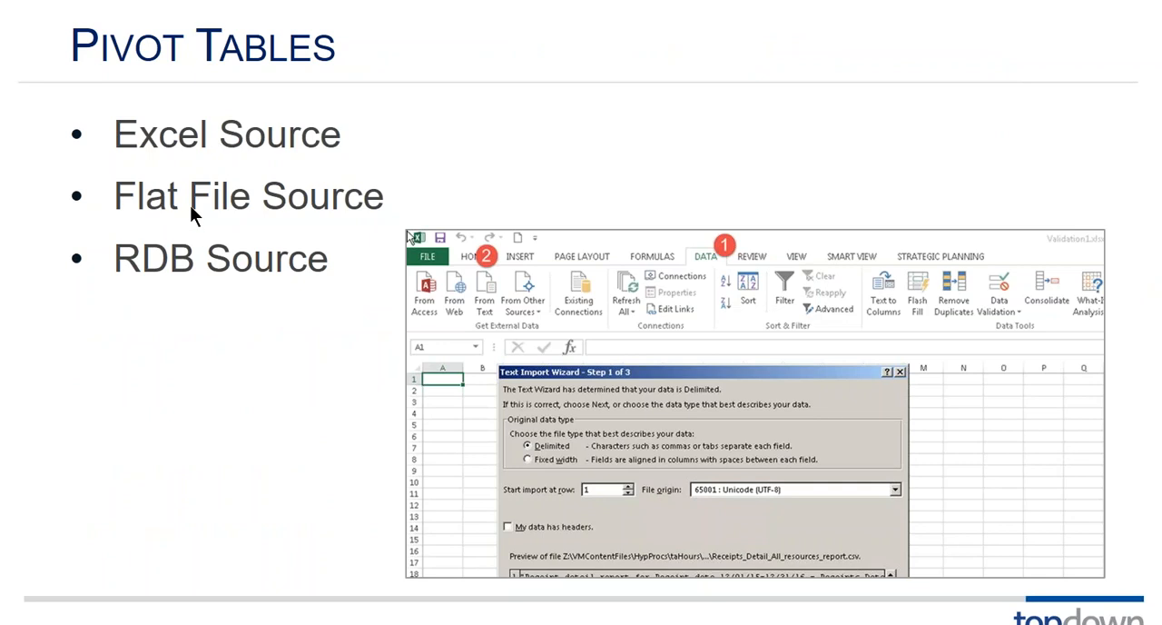
mouse_move(198, 272)
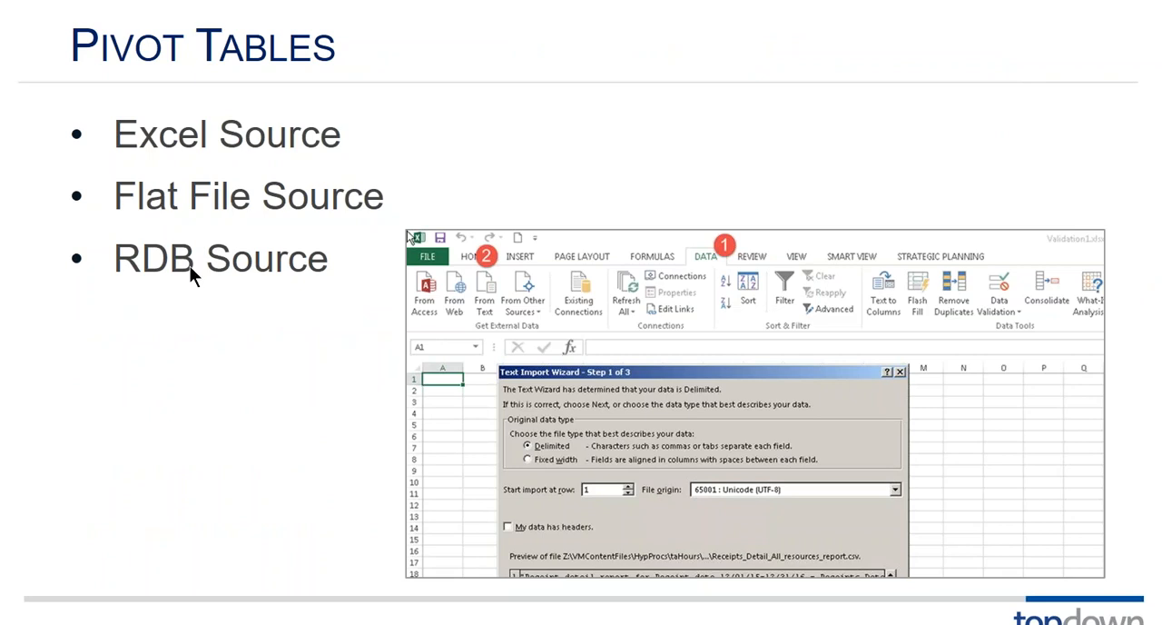
mouse_move(717, 269)
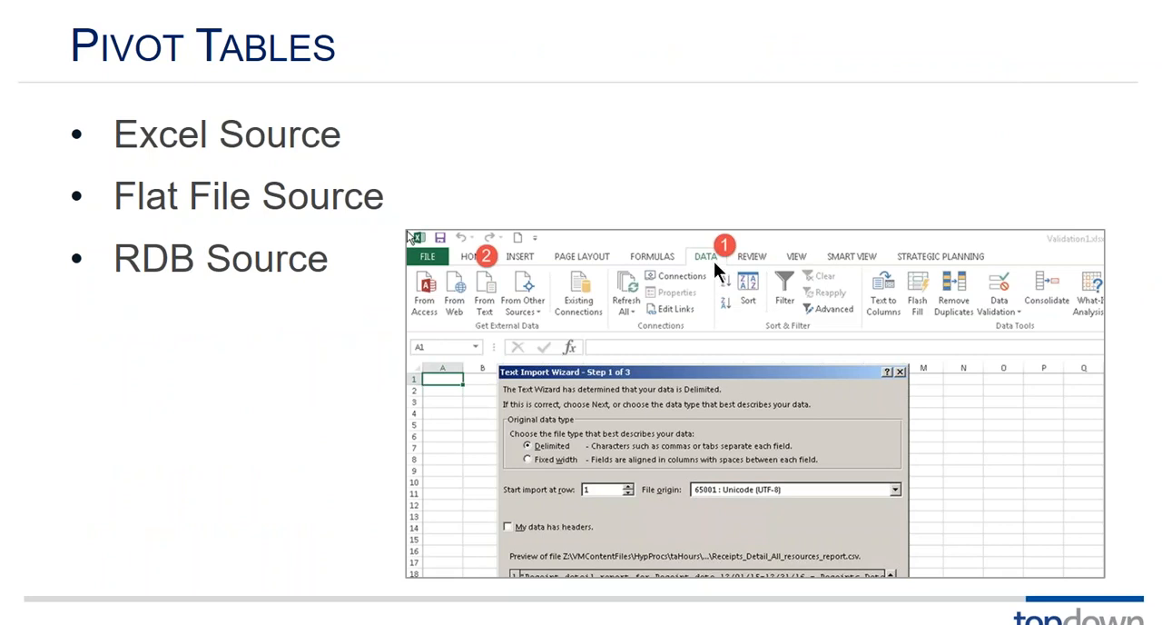
mouse_move(519, 344)
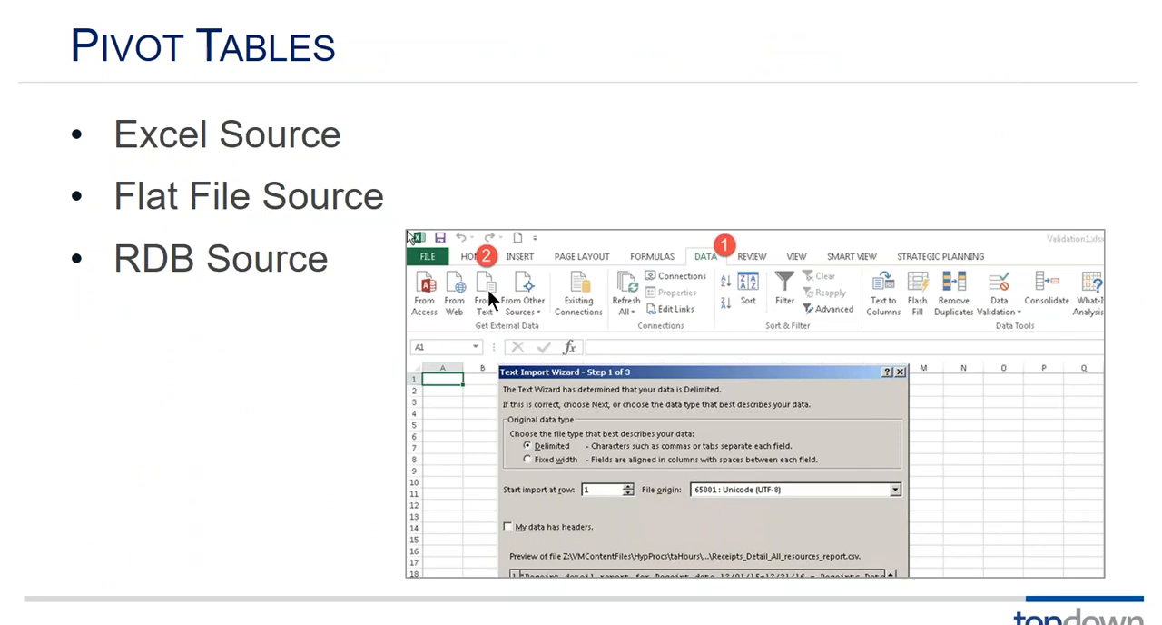
mouse_move(538, 316)
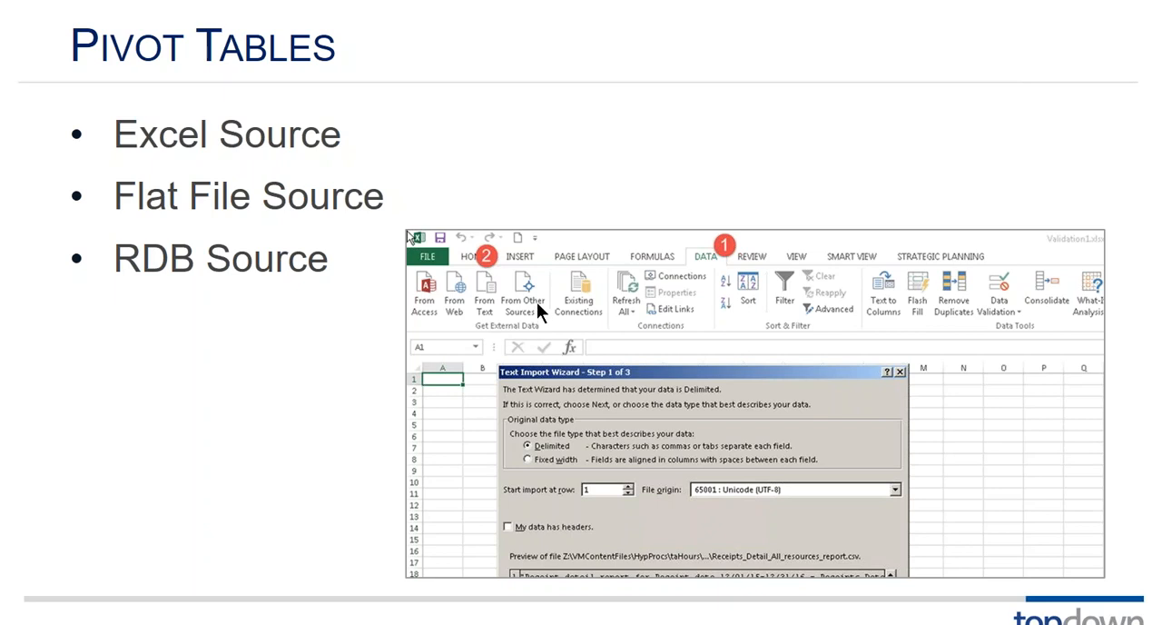
mouse_move(541, 319)
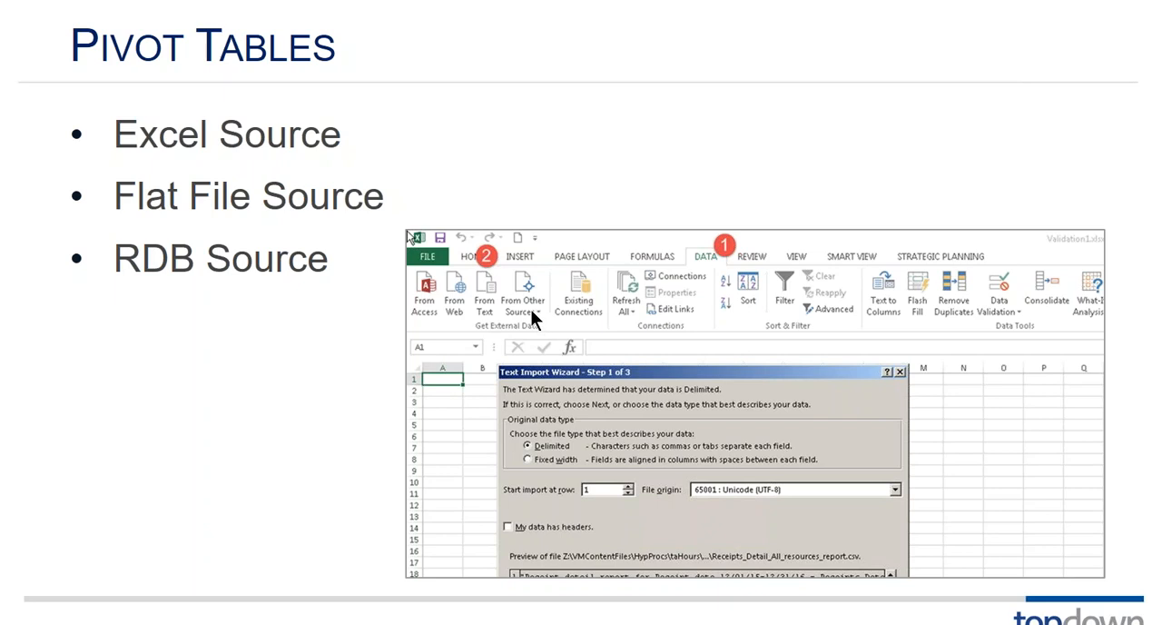
mouse_move(534, 318)
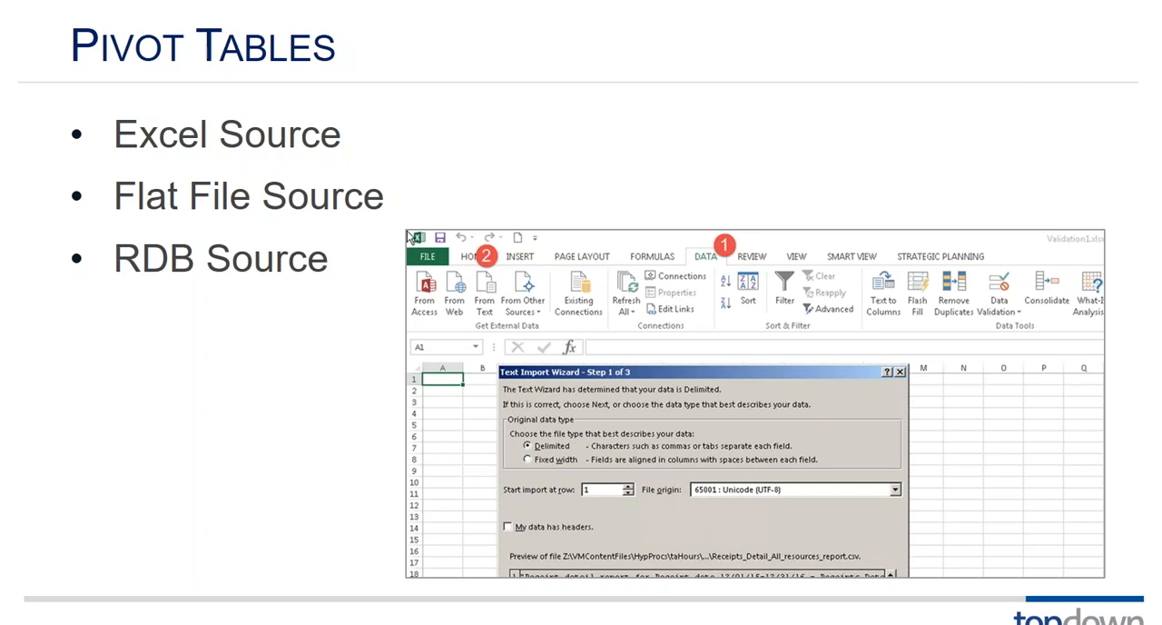
mouse_move(541, 316)
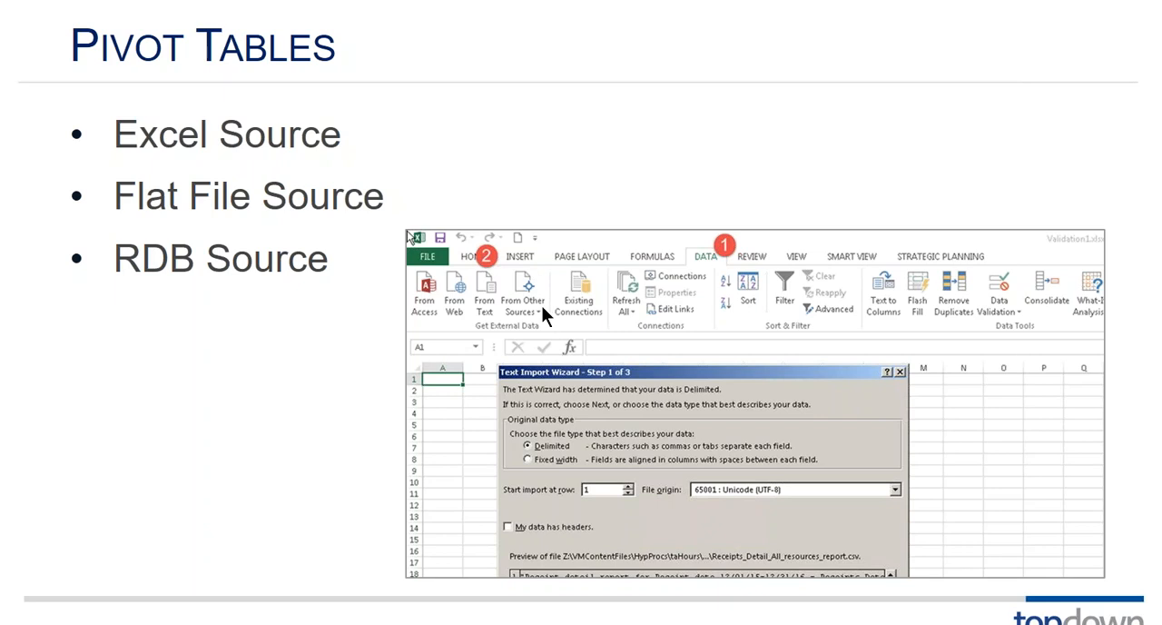
mouse_move(621, 202)
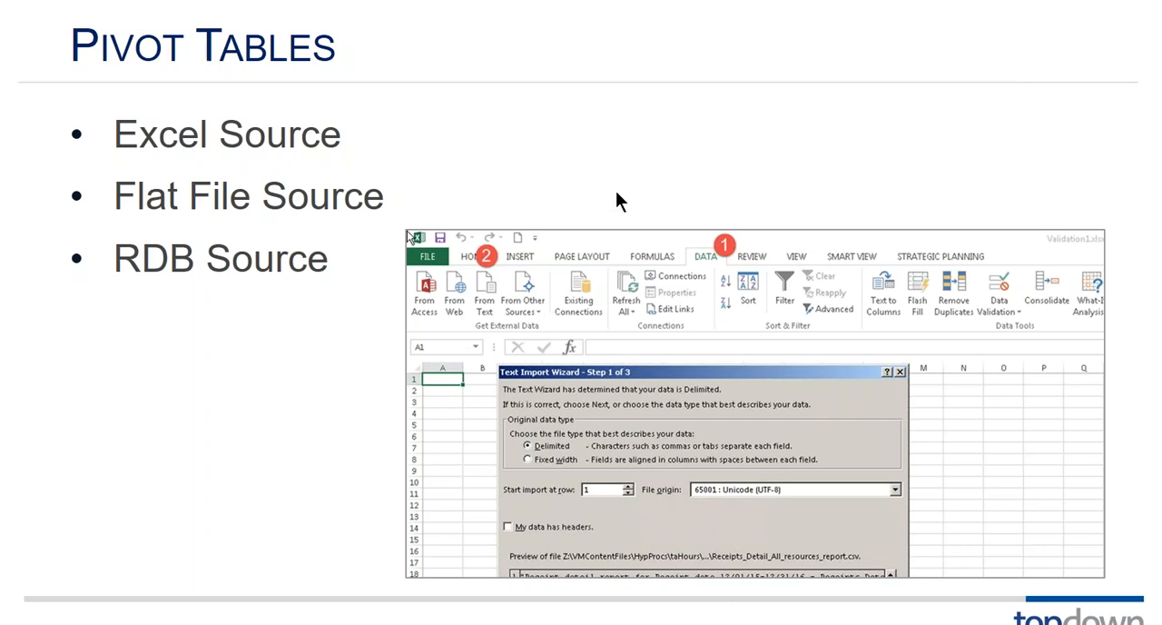
mouse_move(408, 454)
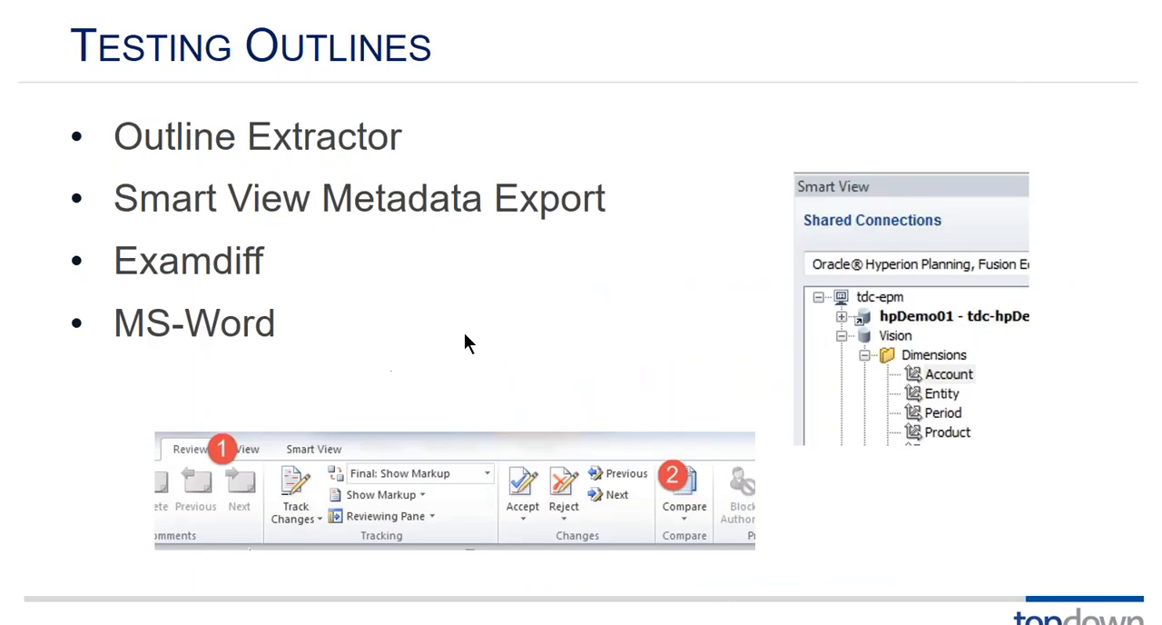
mouse_move(302, 156)
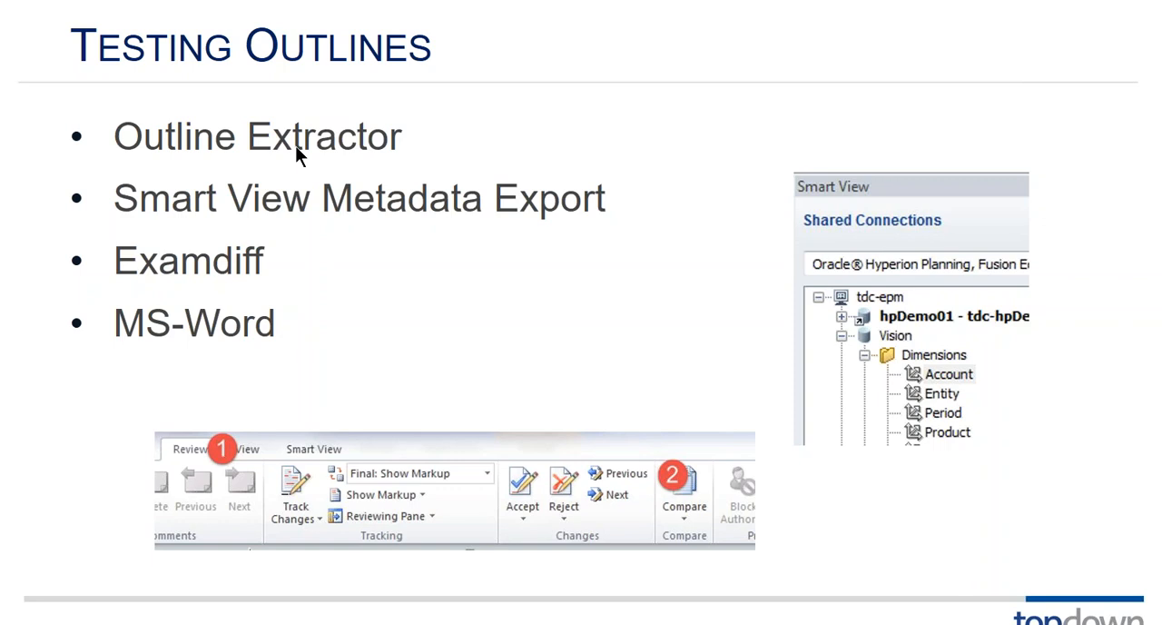
mouse_move(276, 159)
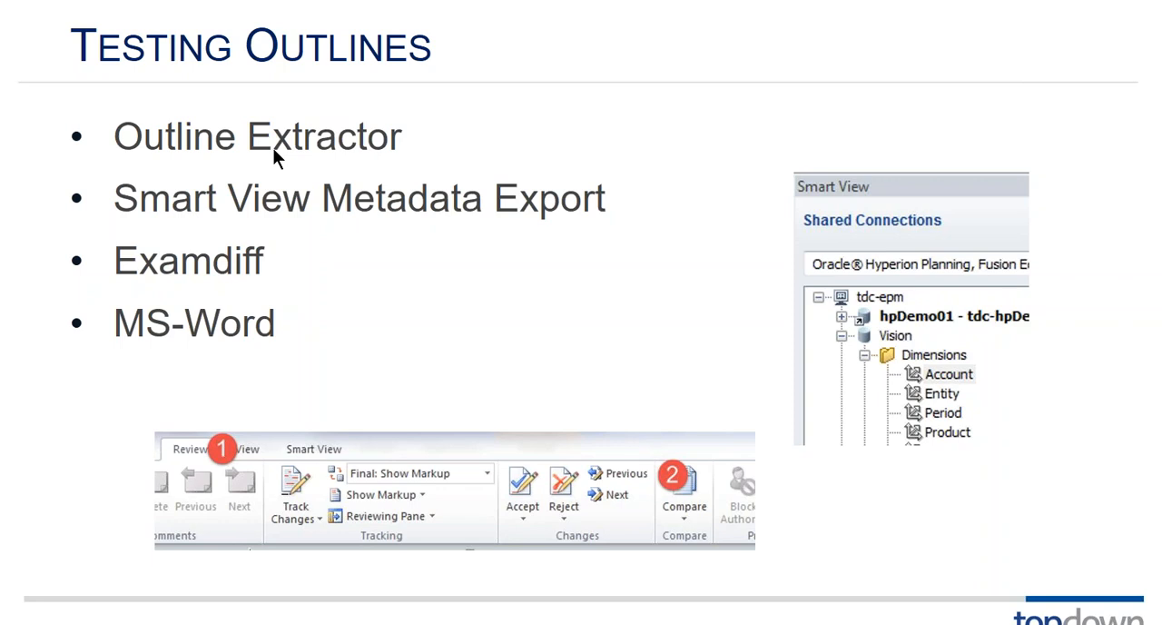
mouse_move(245, 250)
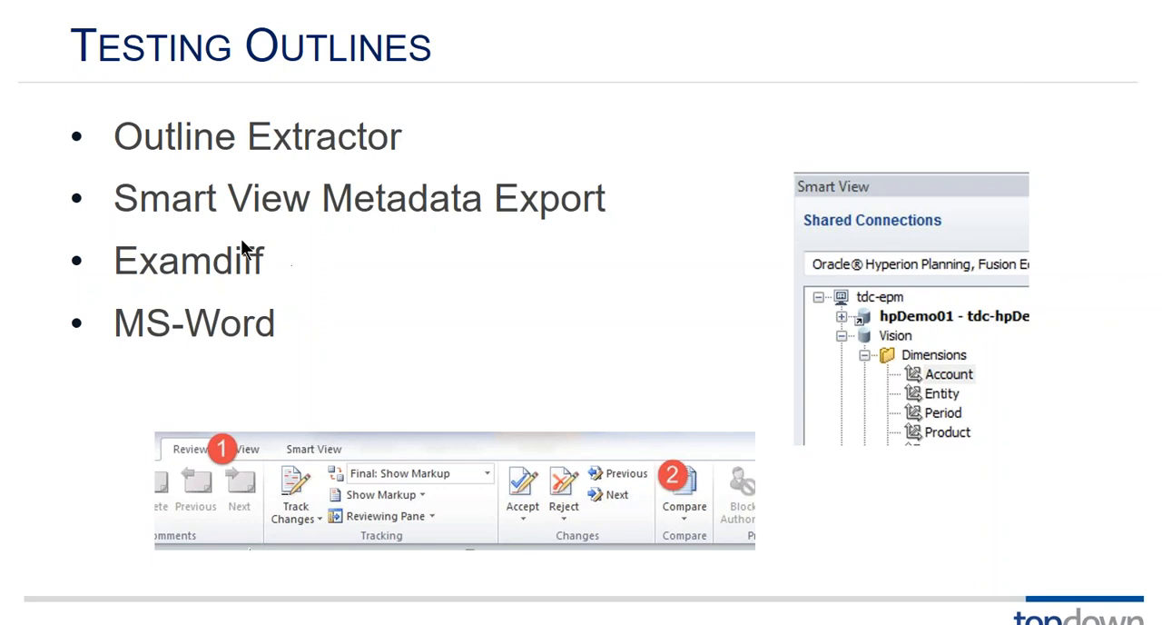
mouse_move(276, 279)
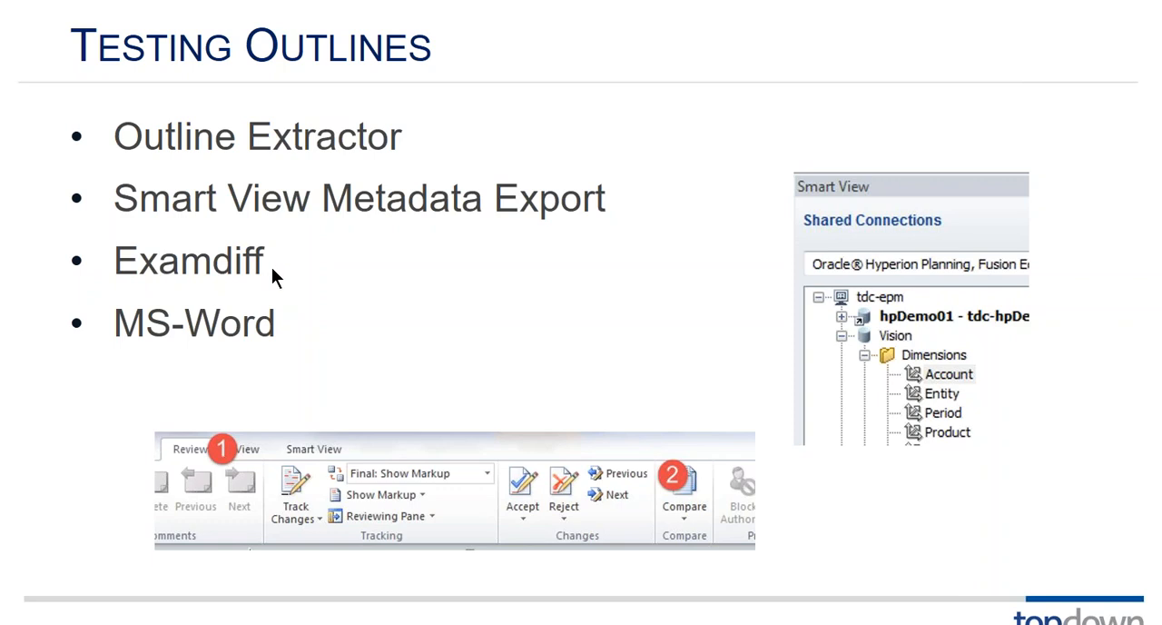
mouse_move(200, 353)
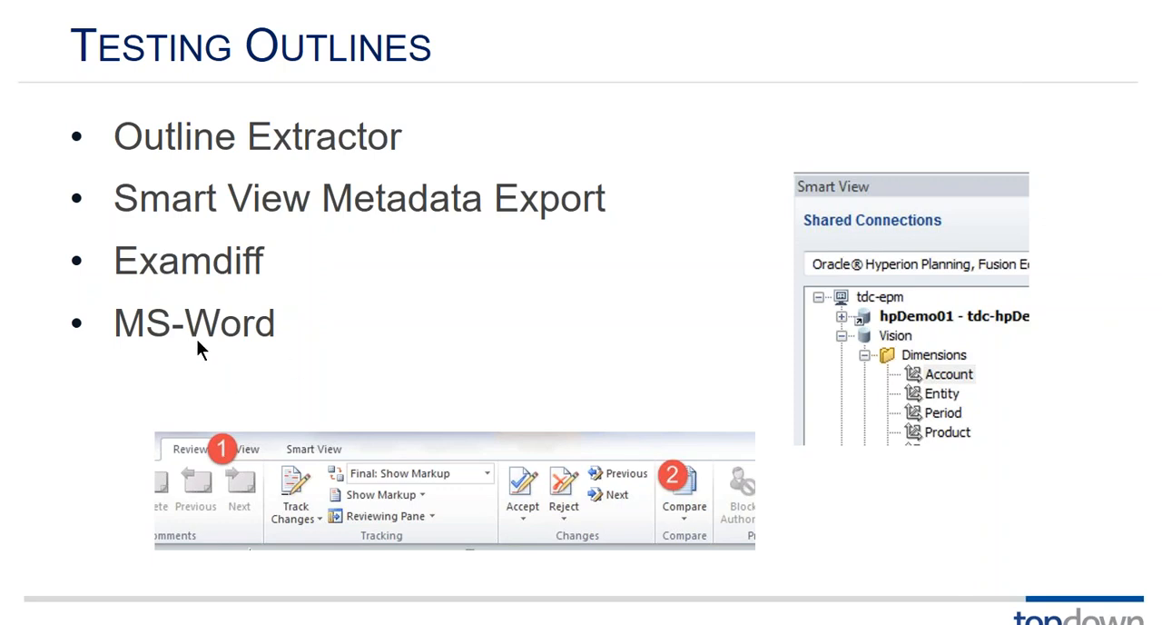
mouse_move(647, 348)
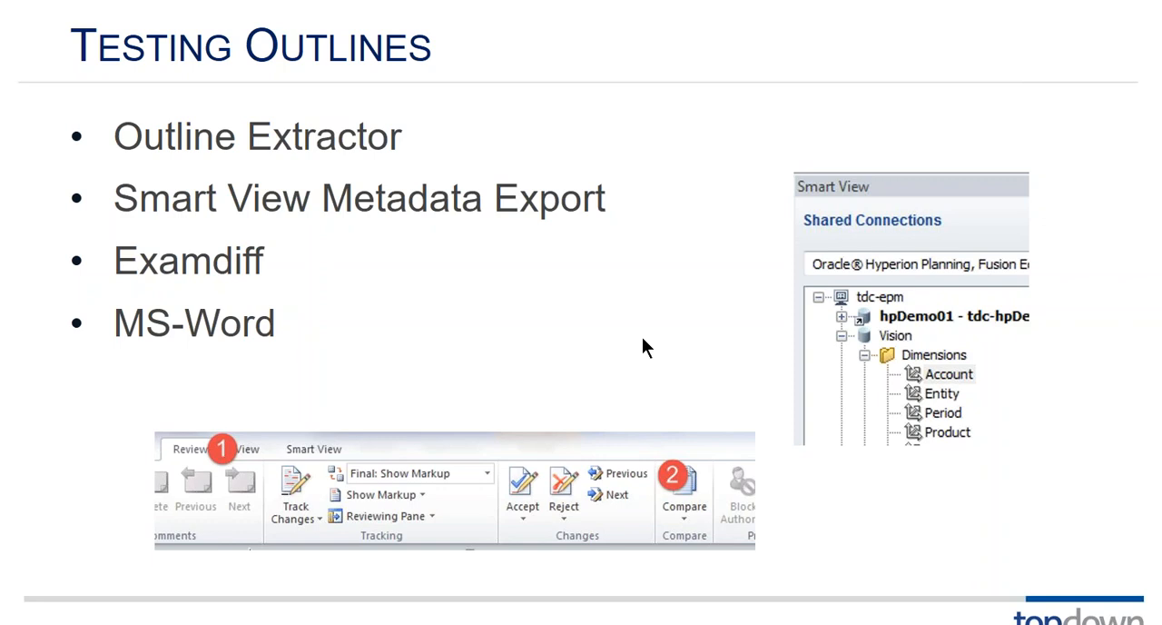
Step: Advance the slideshow from Testing Outlines to the Testing Drill Through slide with its macro sample
key("Right")
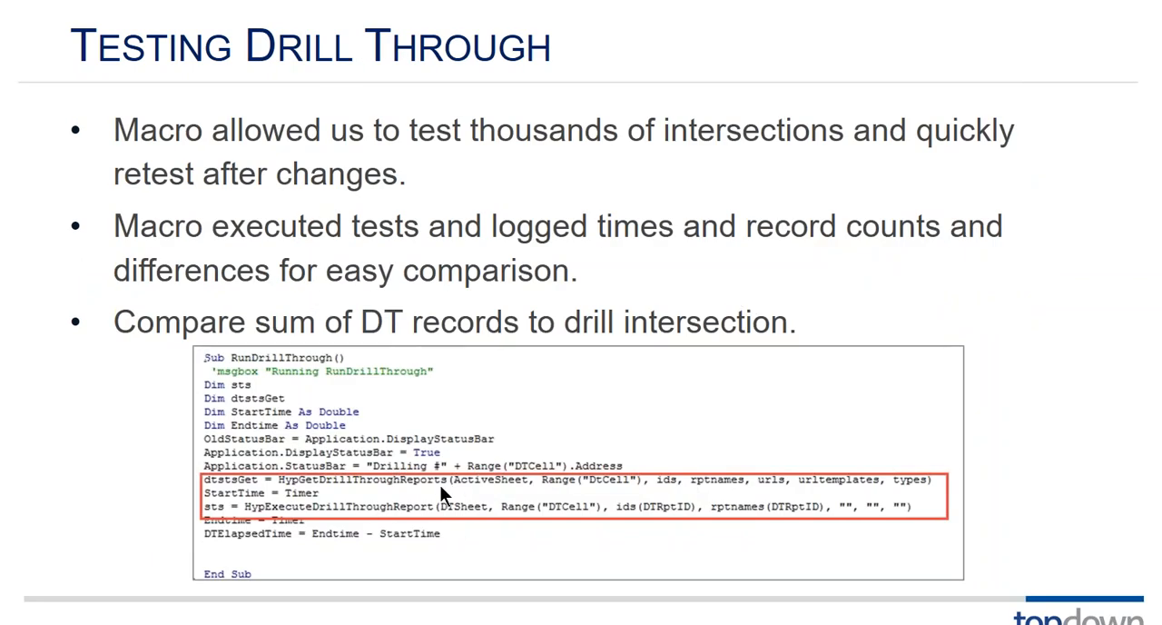
mouse_move(385, 588)
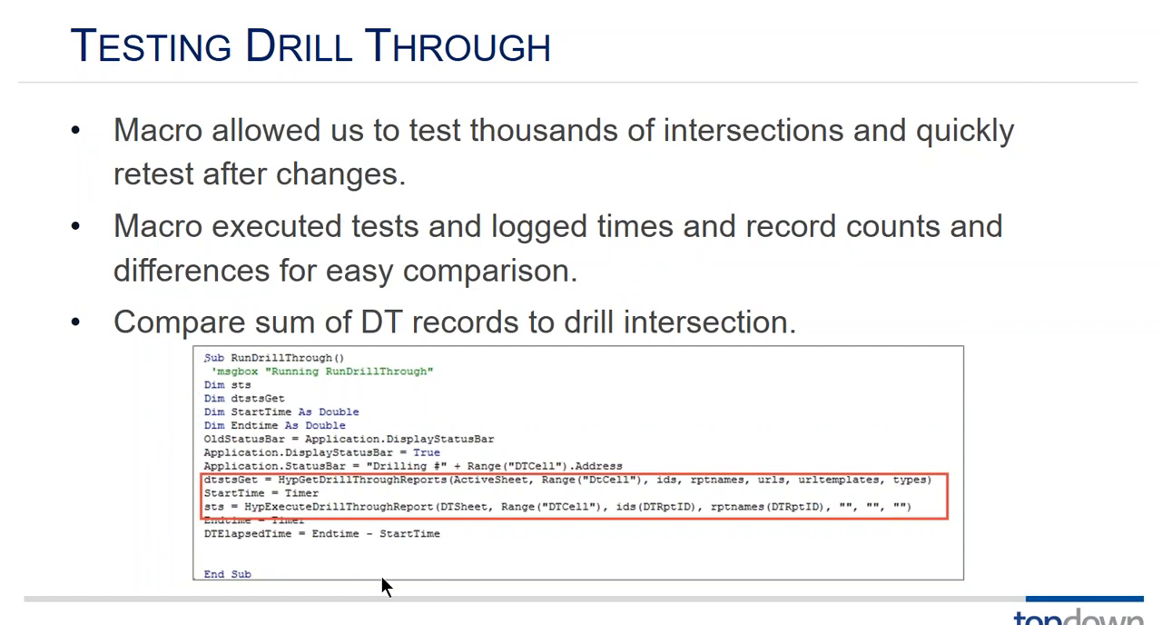
mouse_move(421, 585)
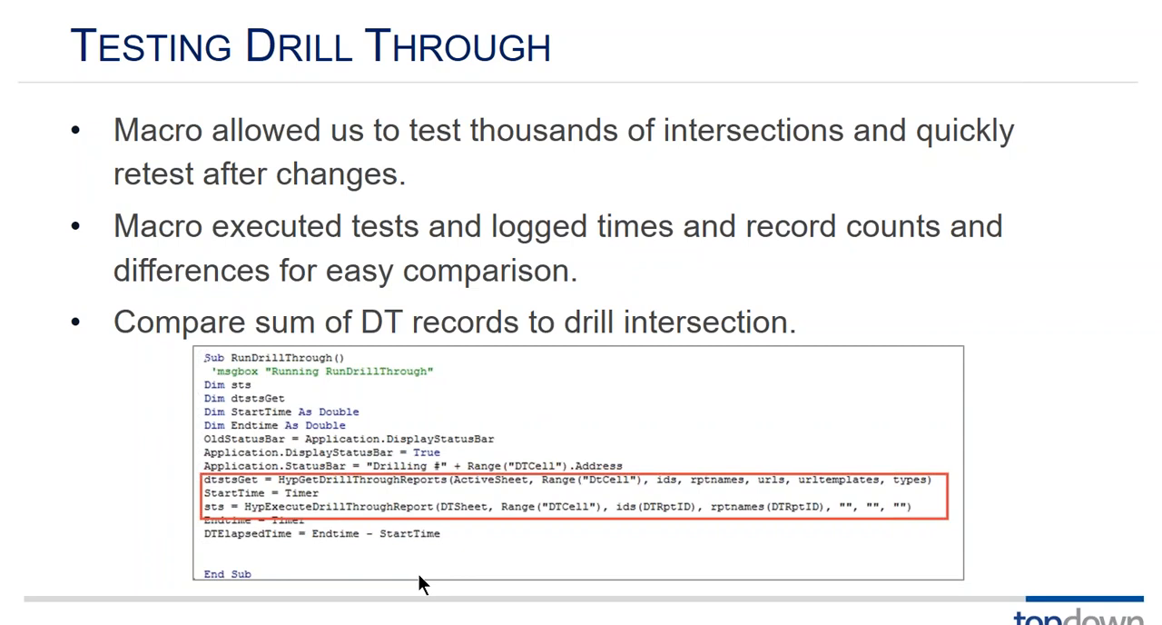
mouse_move(301, 518)
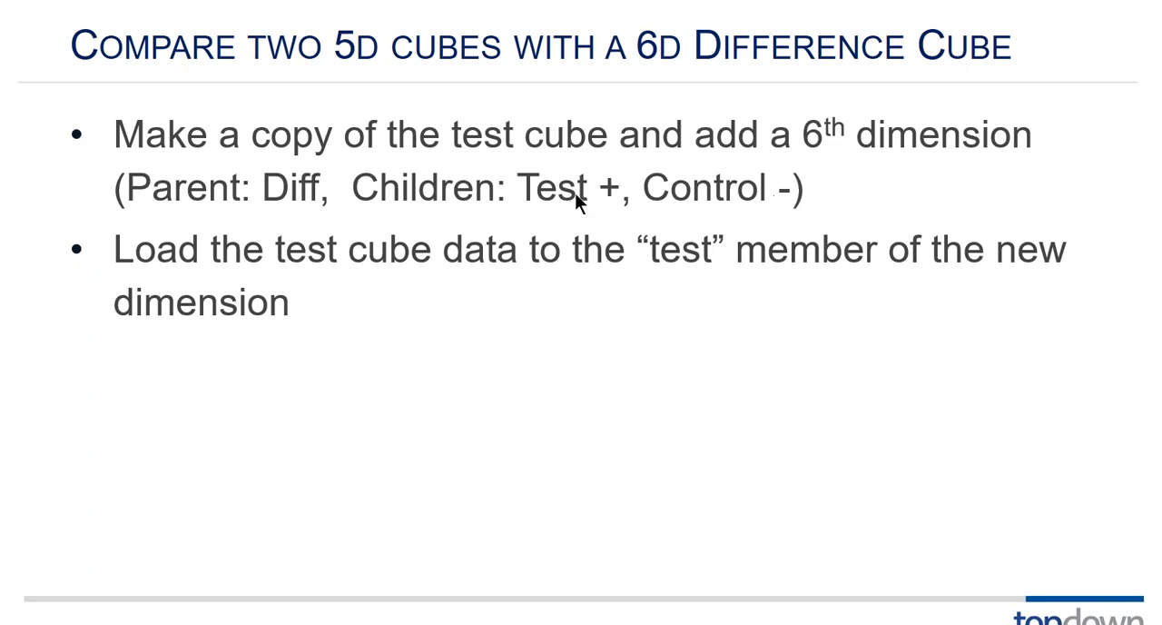
mouse_move(681, 283)
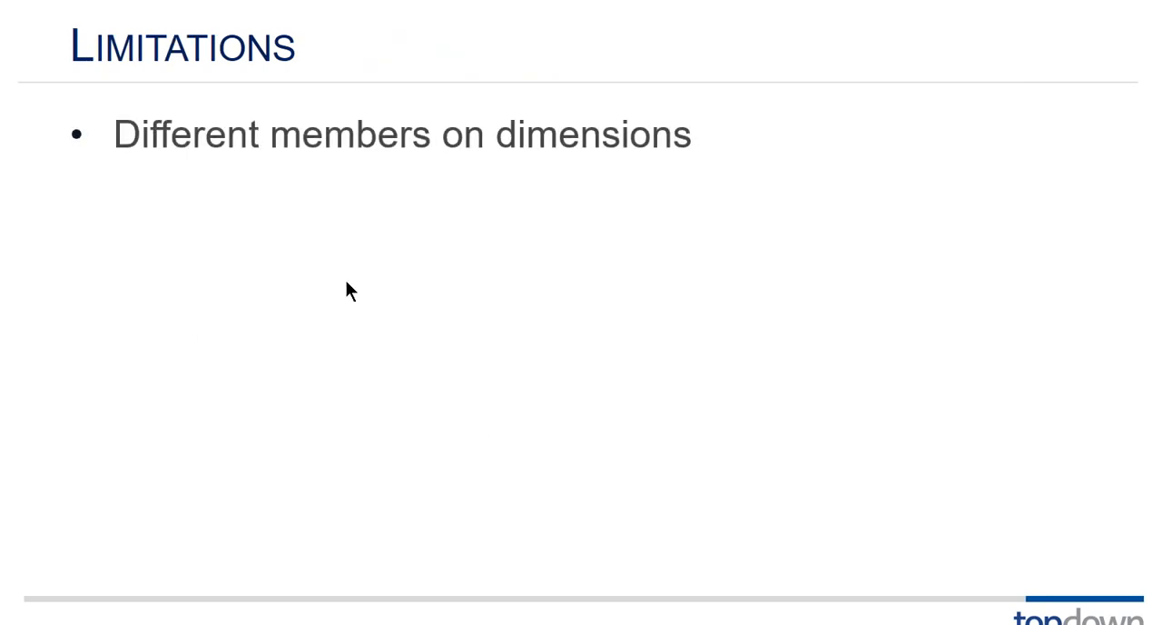
mouse_move(327, 265)
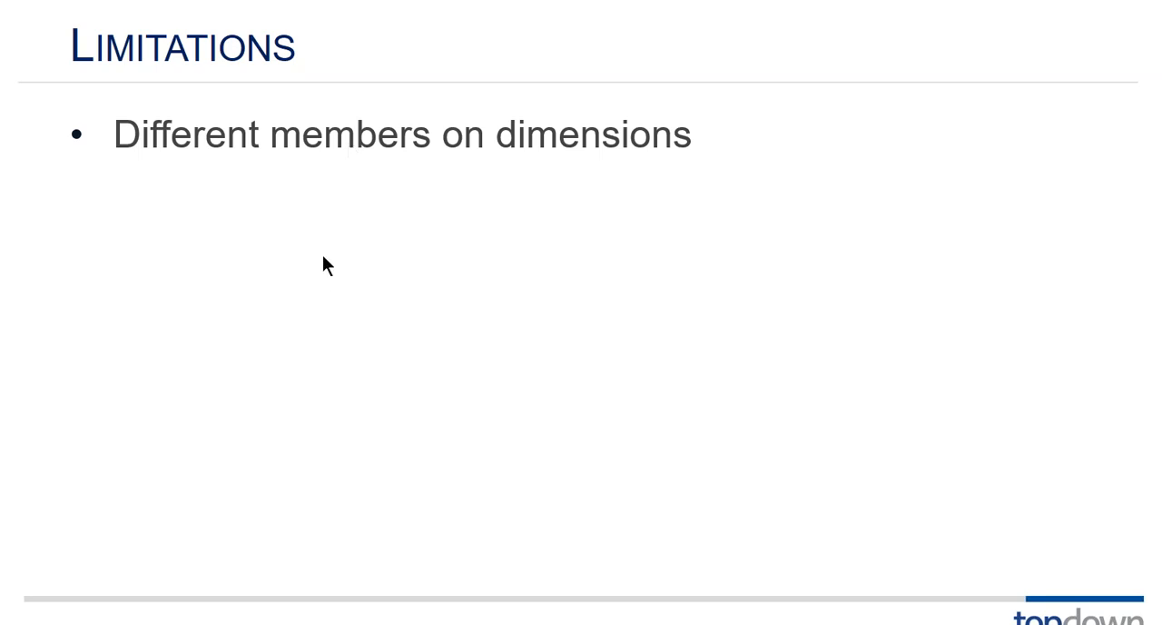
mouse_move(352, 226)
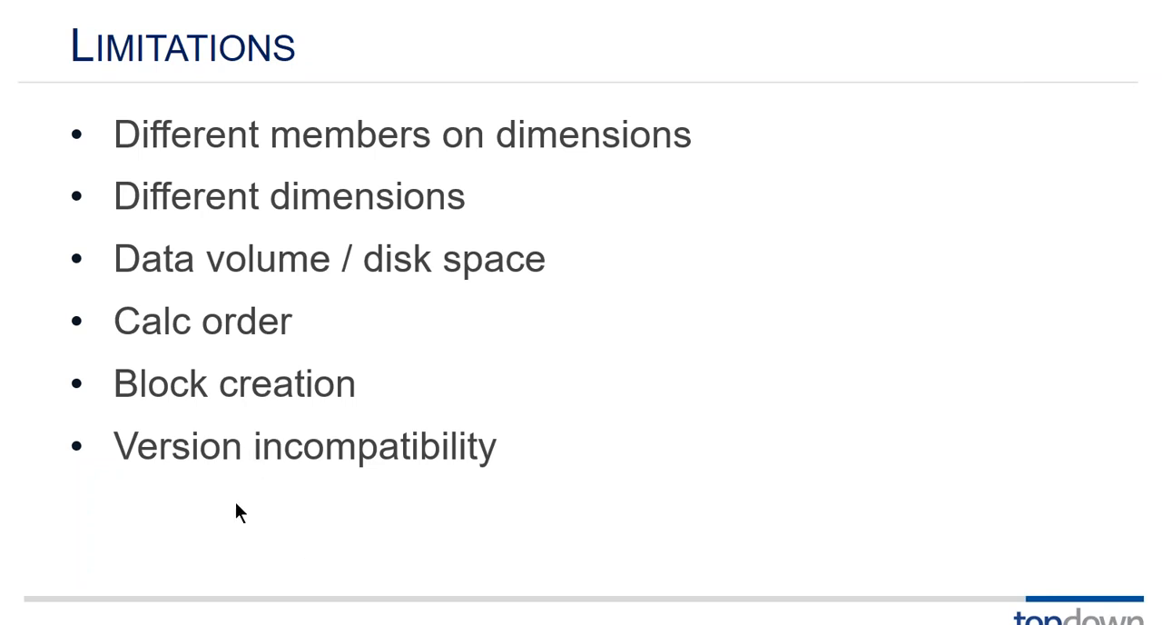
mouse_move(254, 507)
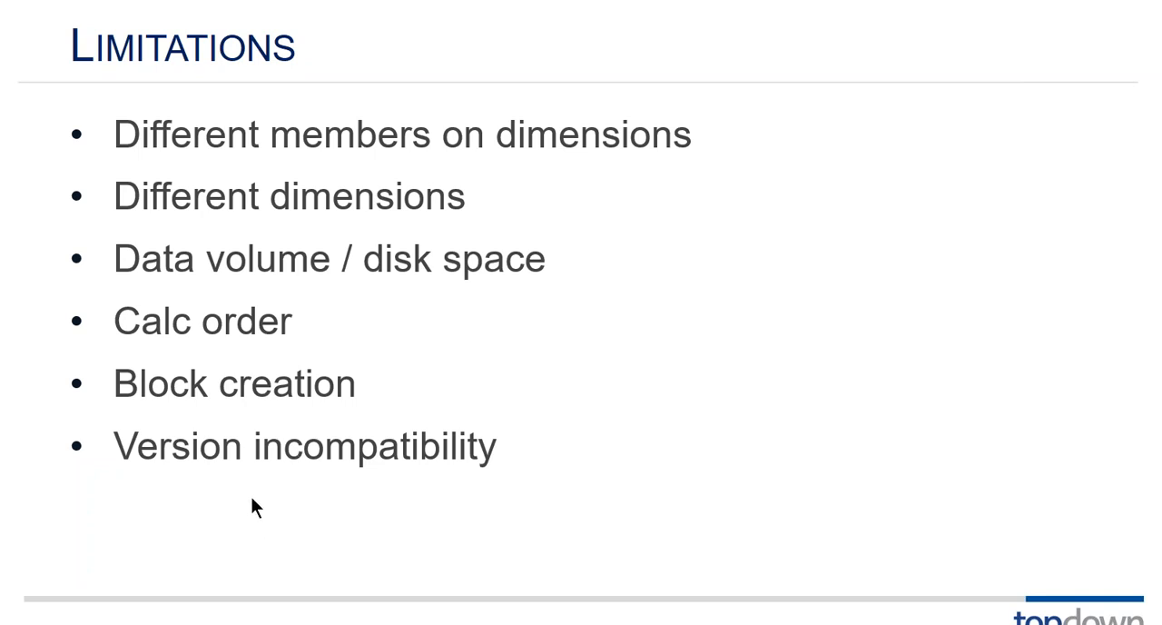
mouse_move(329, 540)
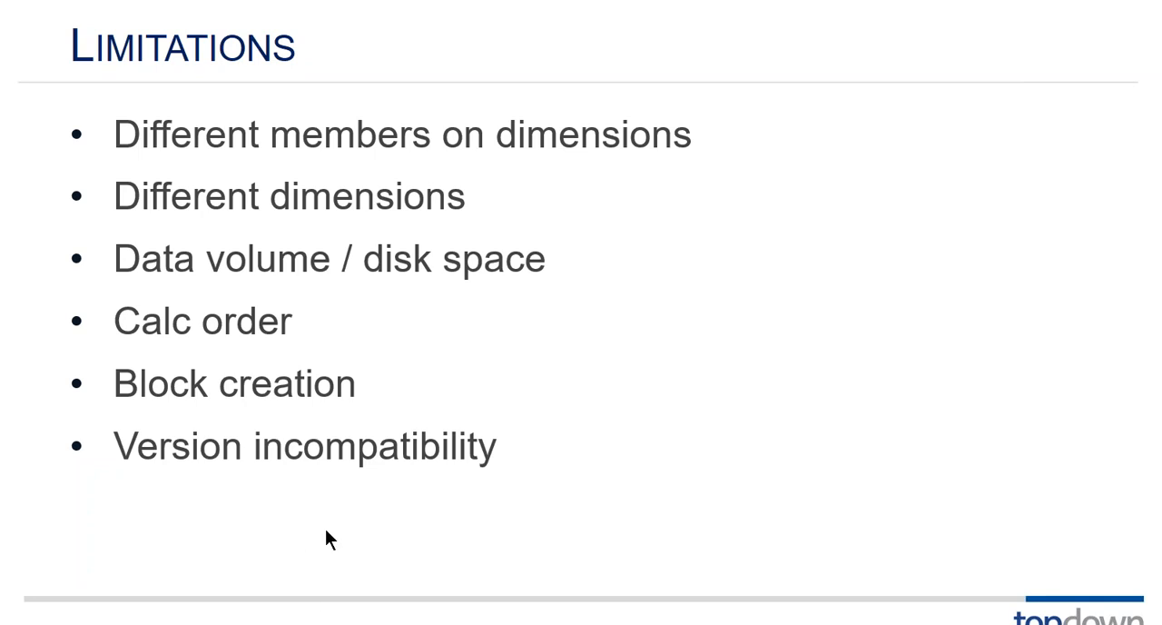